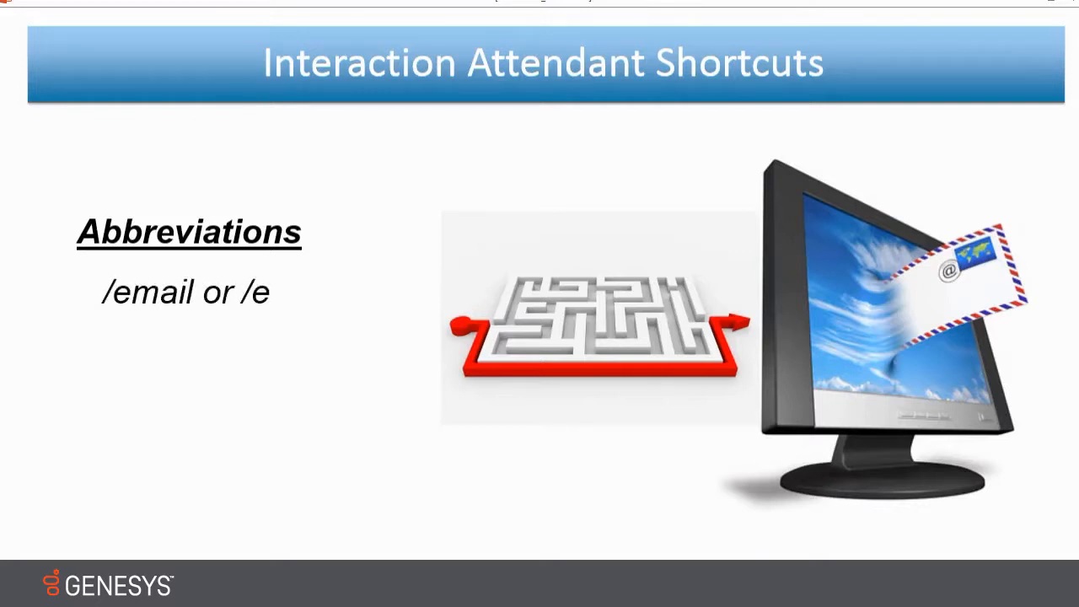
Leave the shortcut abbreviations slideshow and open the Windows Start menu.
left_click(21, 603)
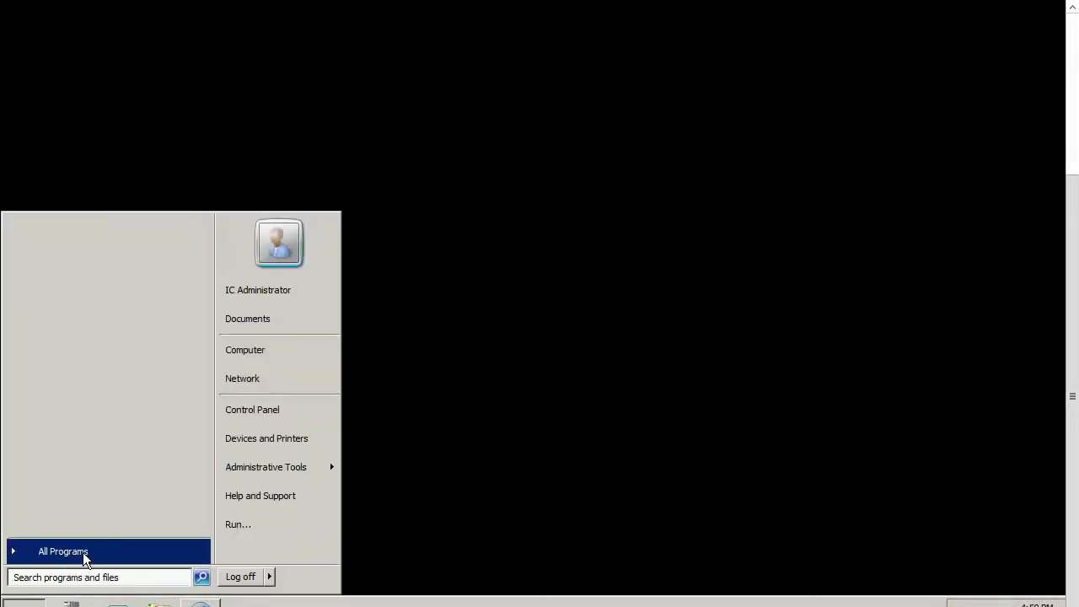
Send Interaction Attendant from All Programs > Interactive Intelligence to the desktop as a shortcut.
left_click(63, 551)
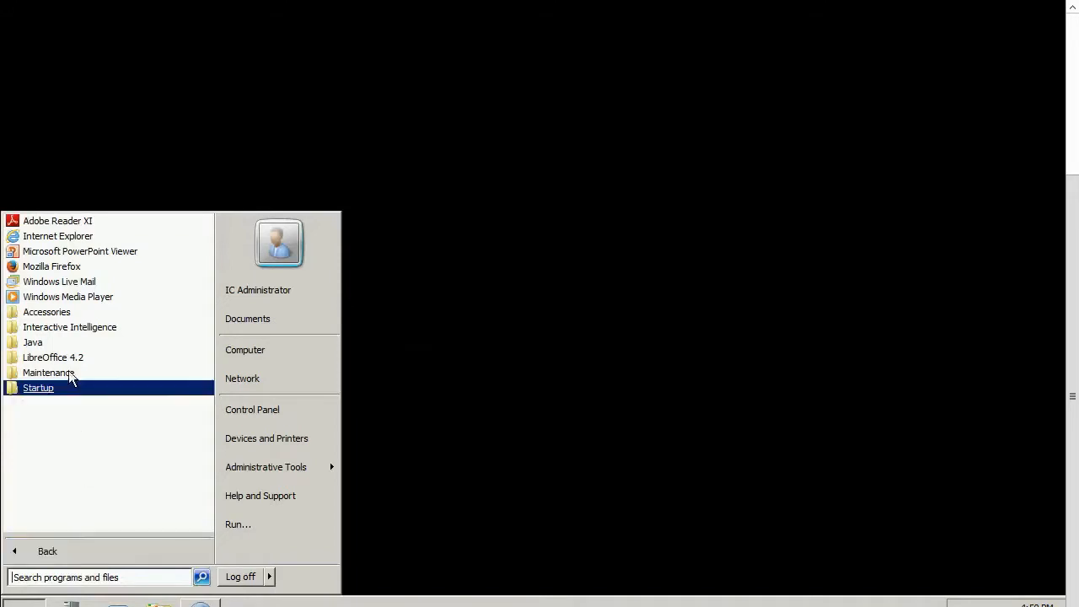
mouse_move(69, 327)
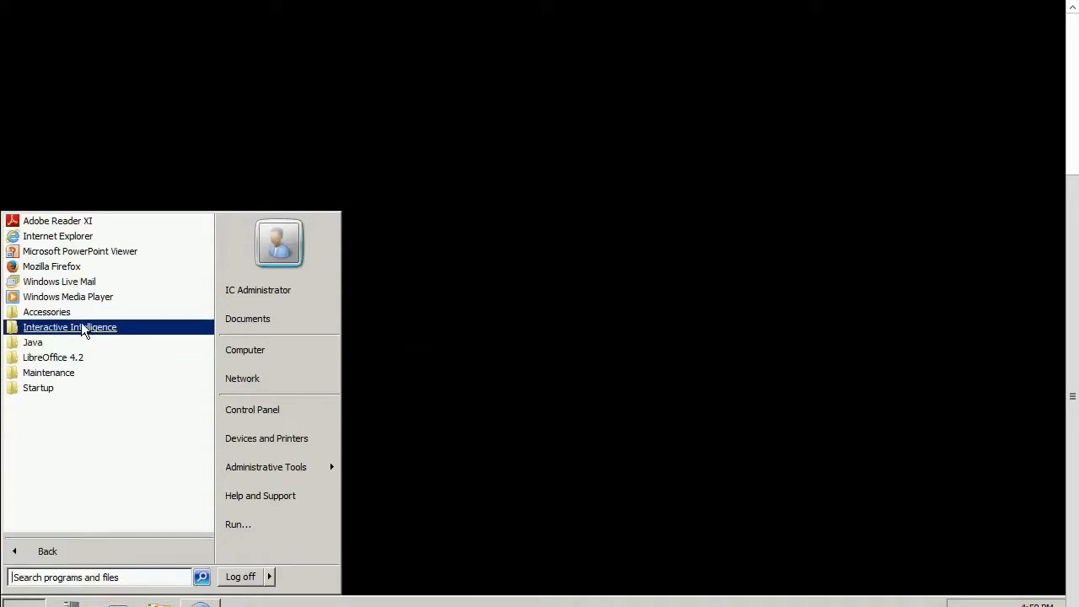
left_click(70, 327)
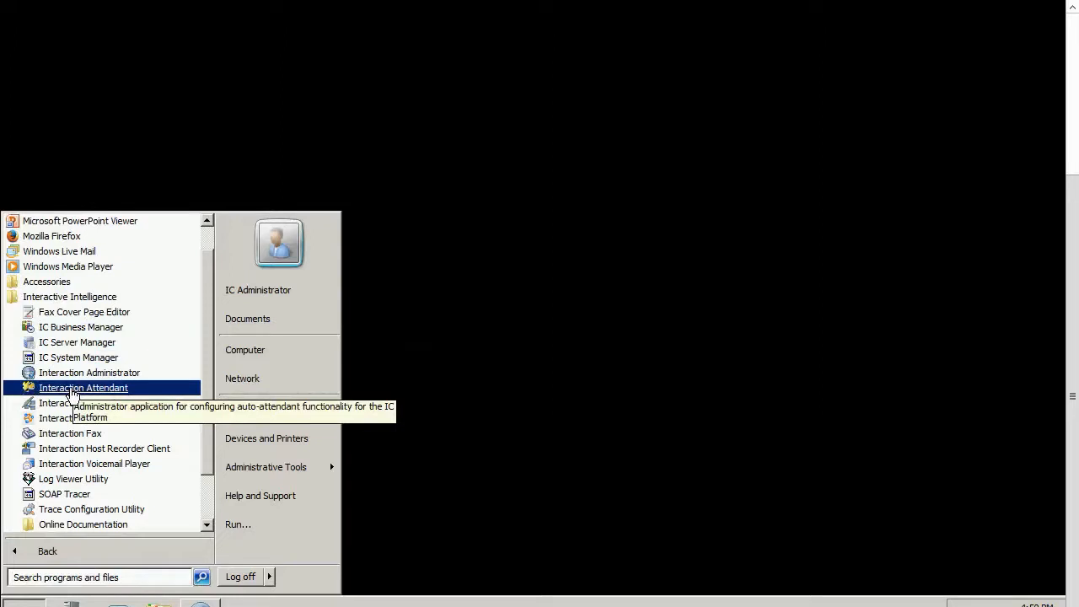
right_click(84, 387)
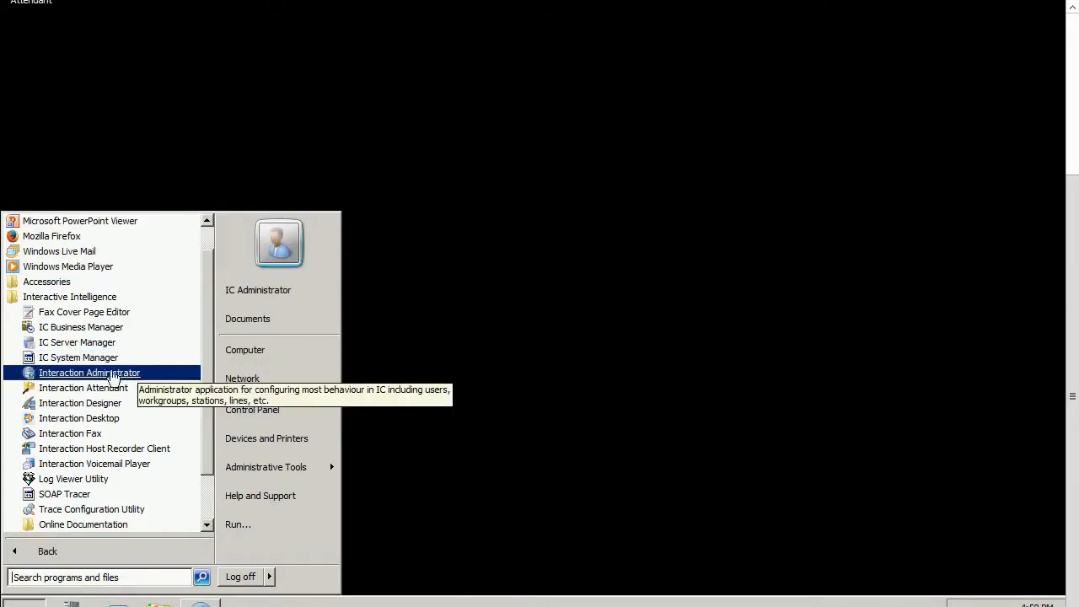
right_click(83, 387)
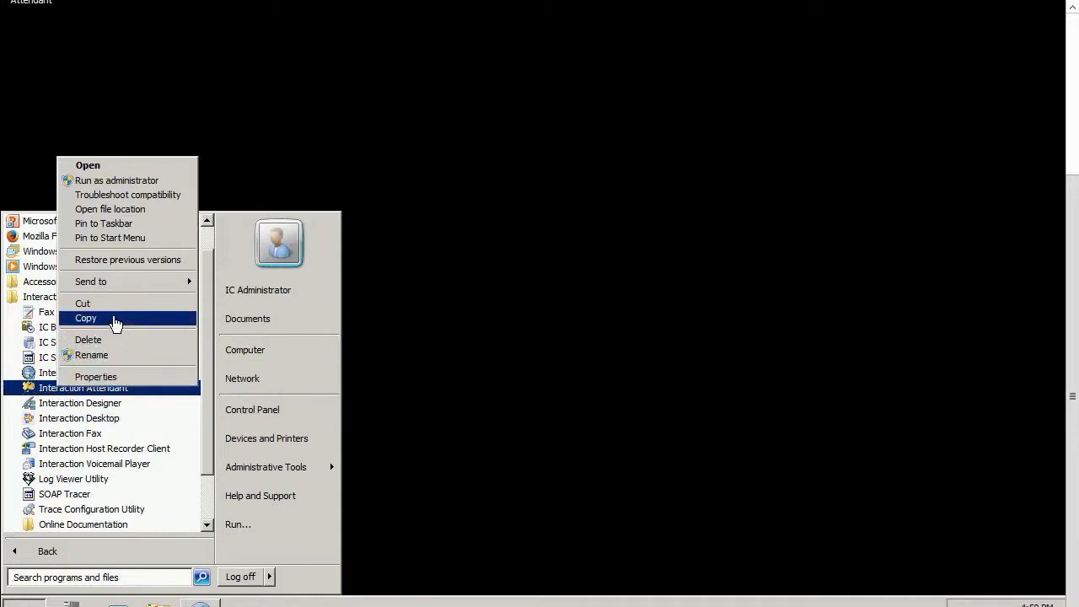
mouse_move(90, 282)
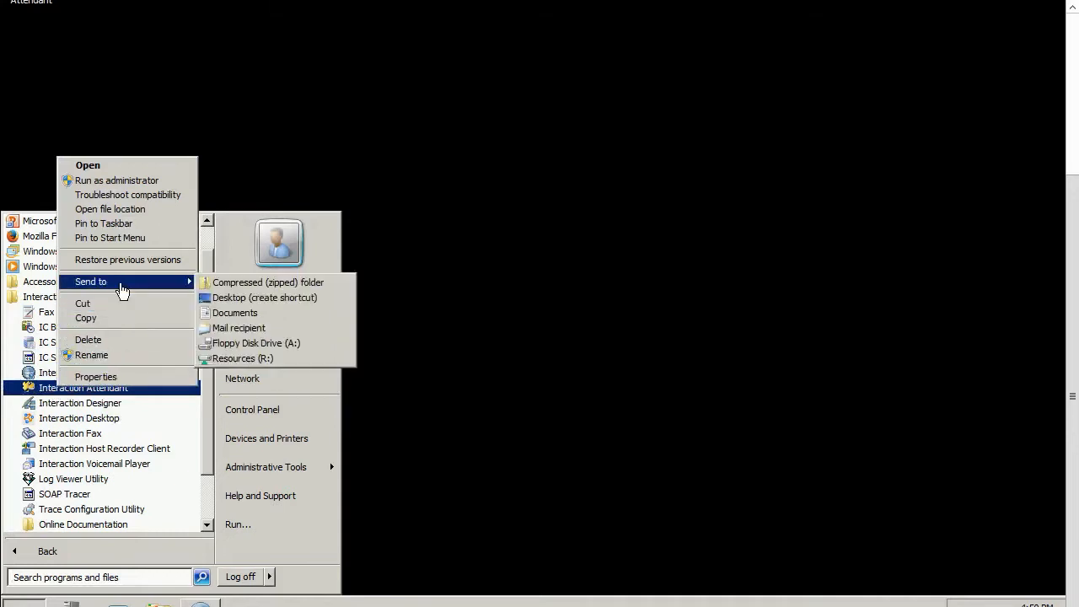
left_click(264, 297)
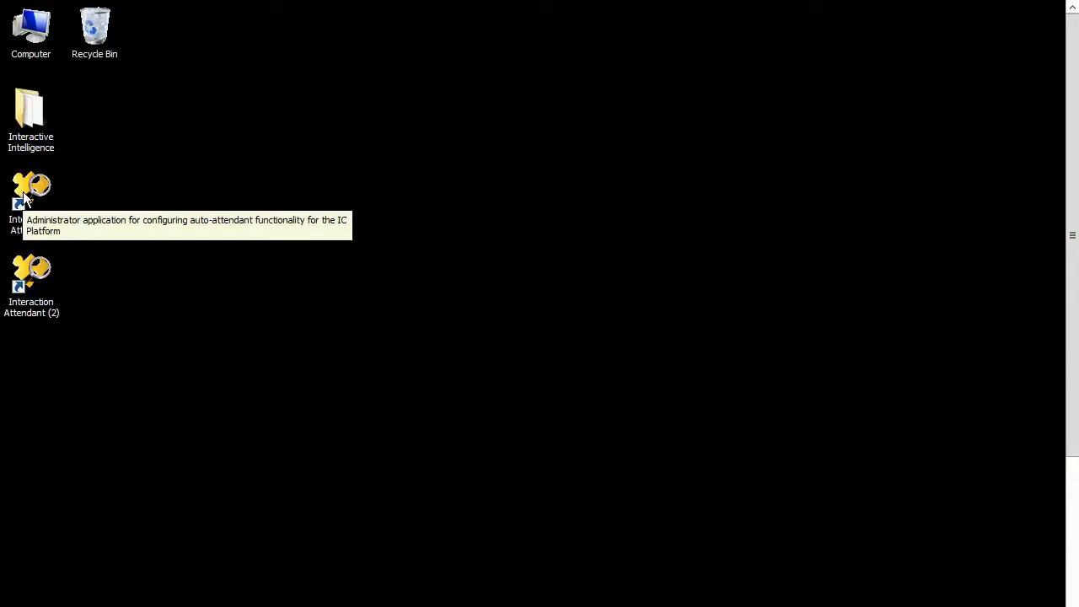
mouse_move(28, 188)
type("Outboun")
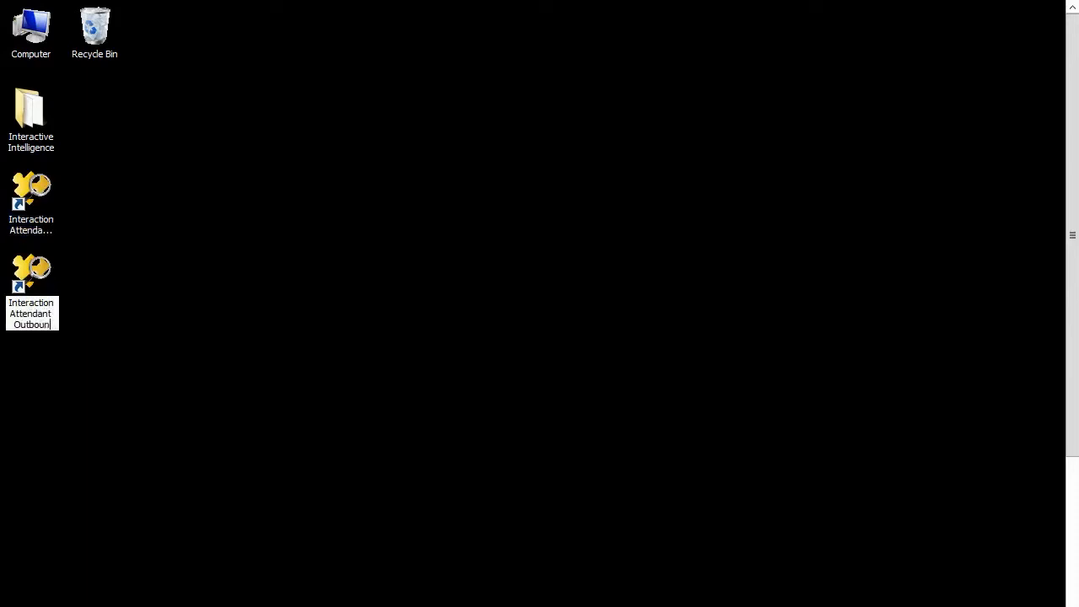
Open the shortcut menu for the desktop shortcut being renamed Interaction Attendant Email.
right_click(31, 202)
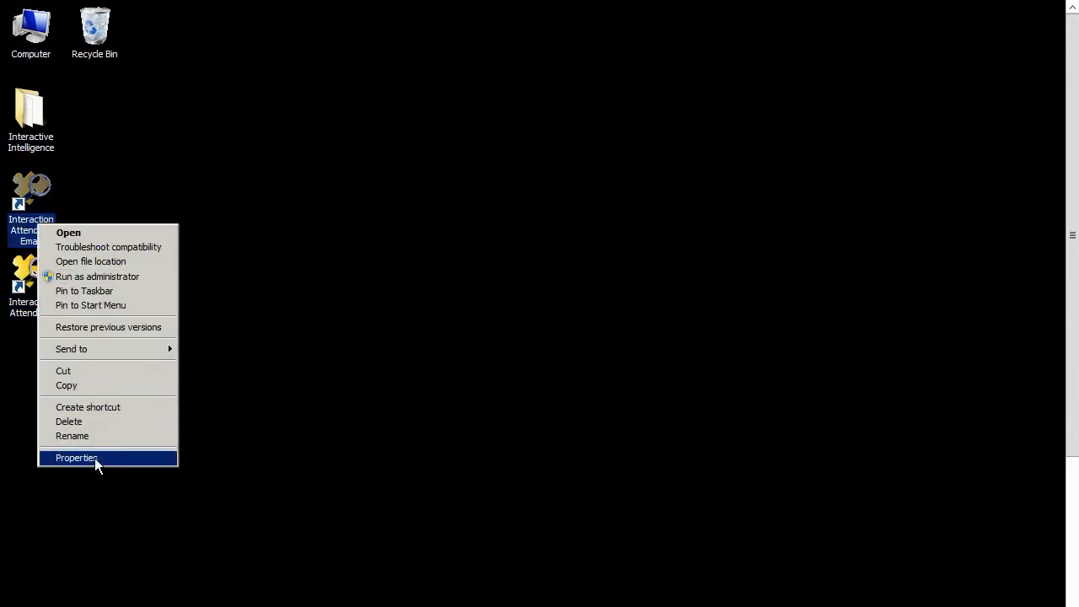
Append /email to the Email shortcut's Target in Properties, apply, and close.
left_click(76, 458)
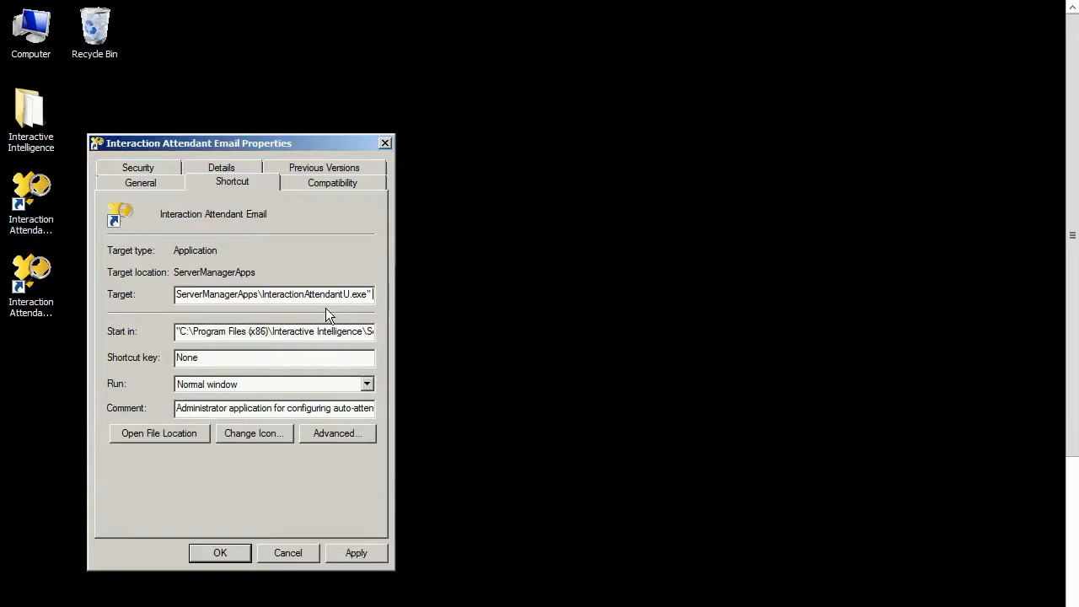
type("/")
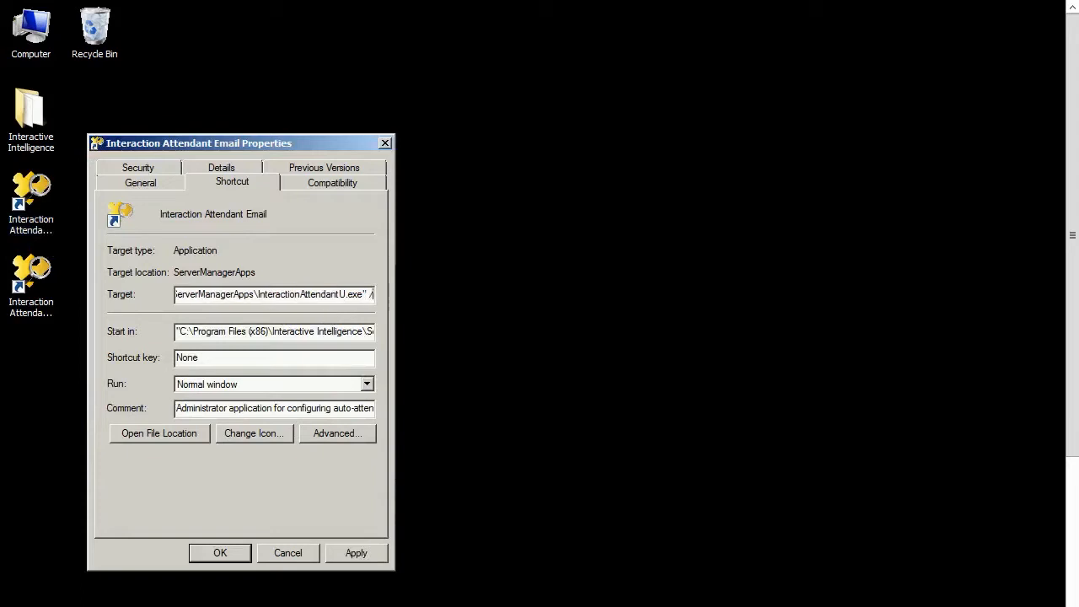
type("email")
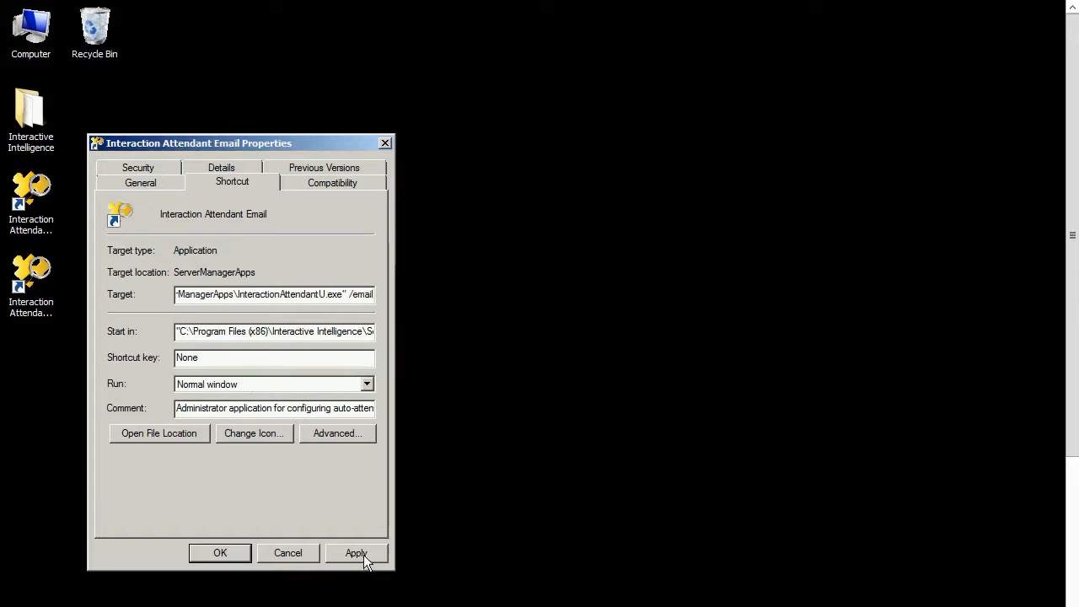
left_click(356, 552)
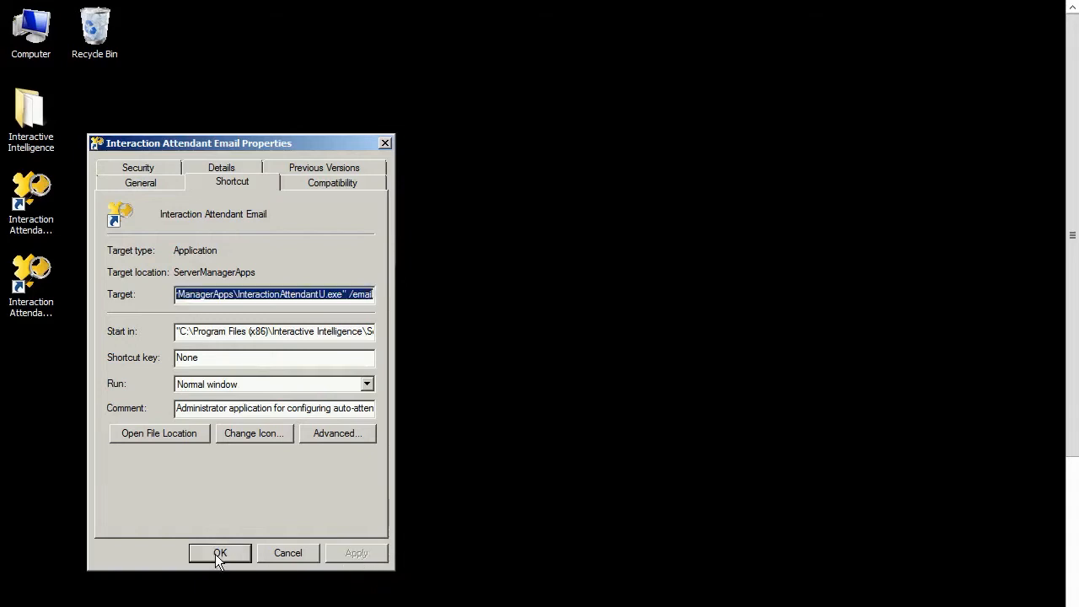
left_click(219, 553)
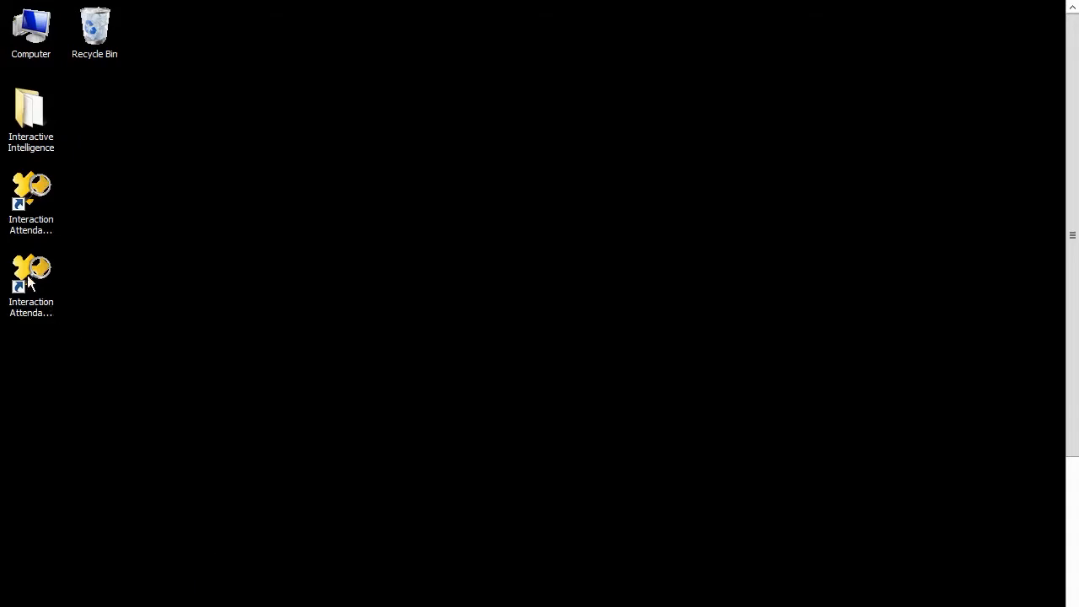
Append /out to the Outbound shortcut's Target in Properties and apply.
right_click(31, 274)
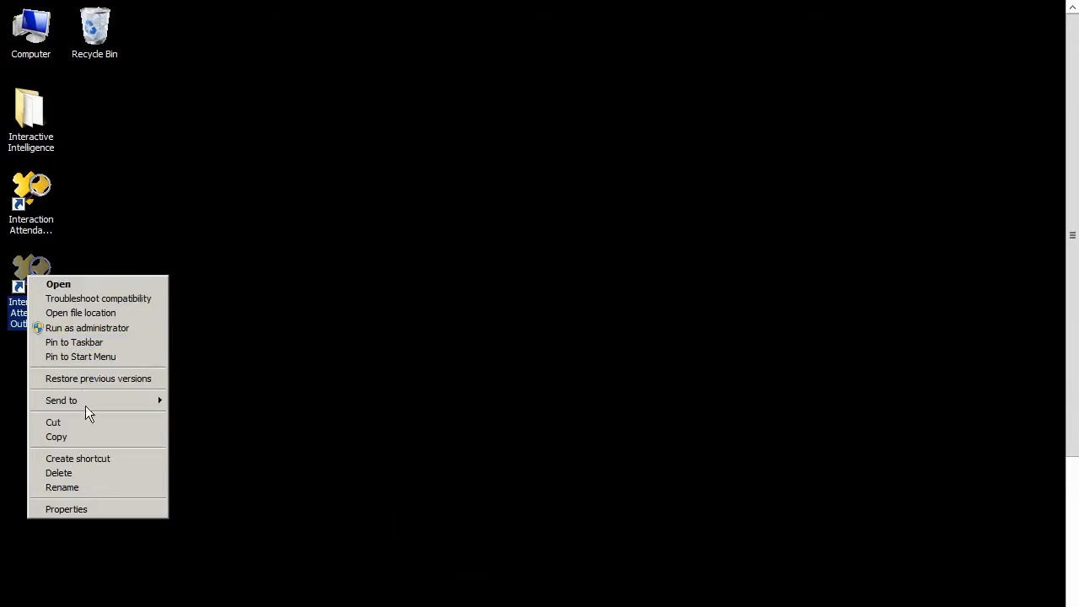
left_click(66, 508)
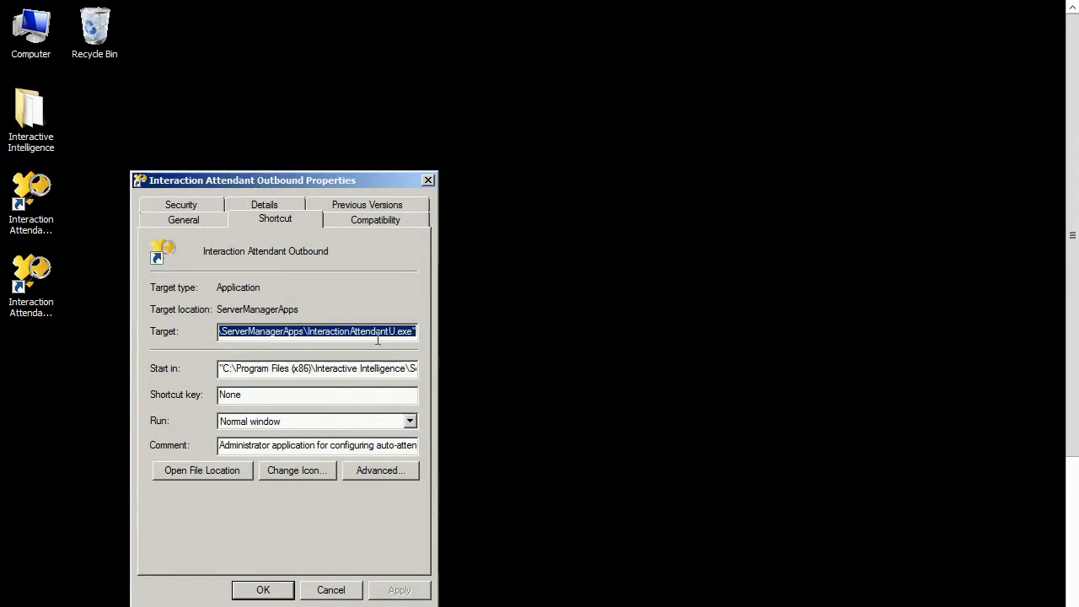
left_click(385, 331)
type(" /")
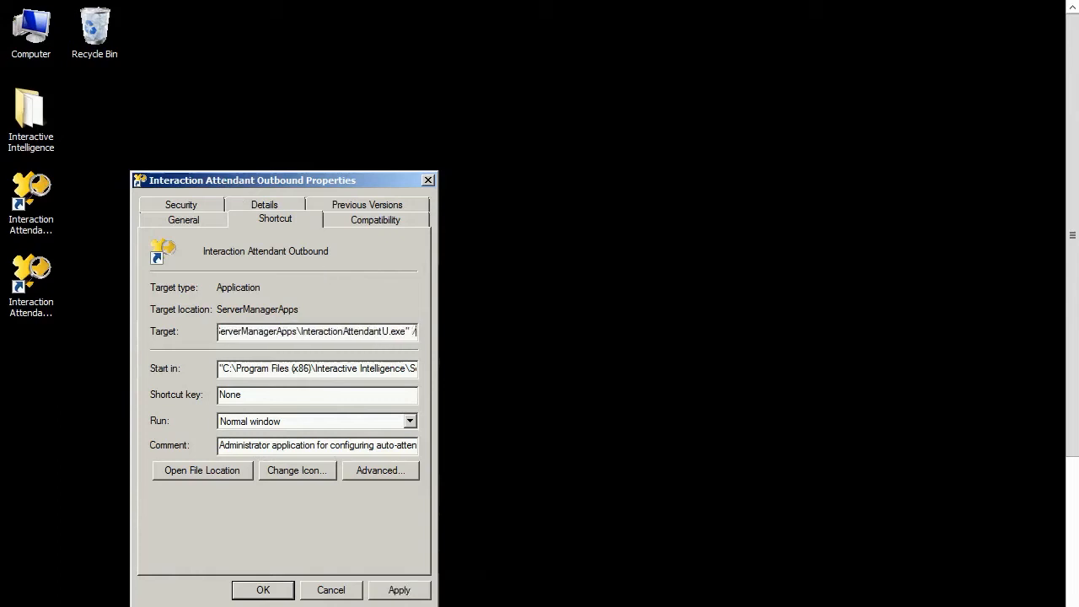
type("out")
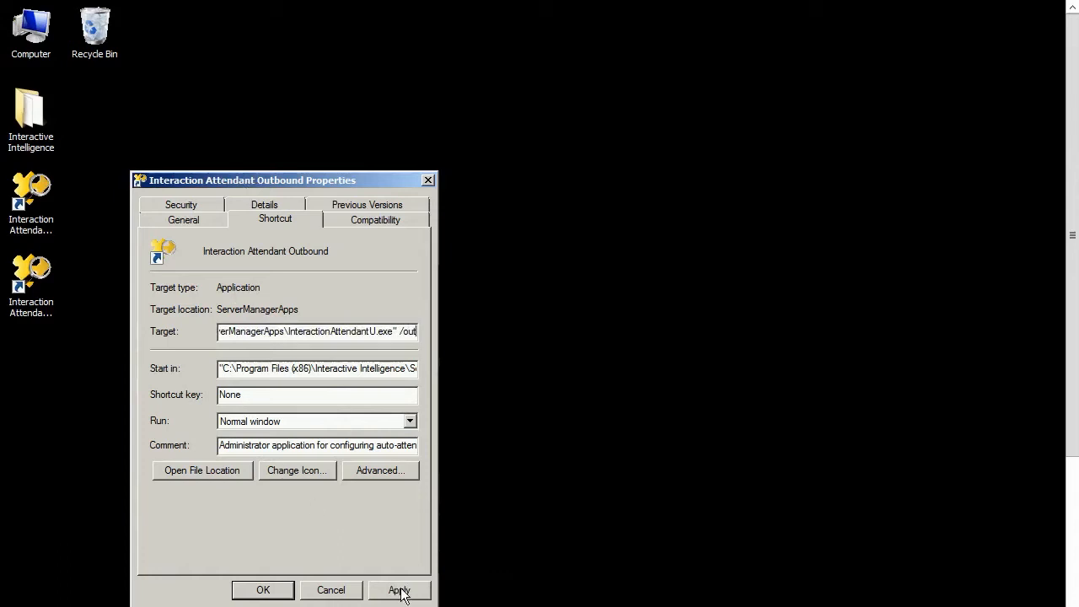
left_click(262, 589)
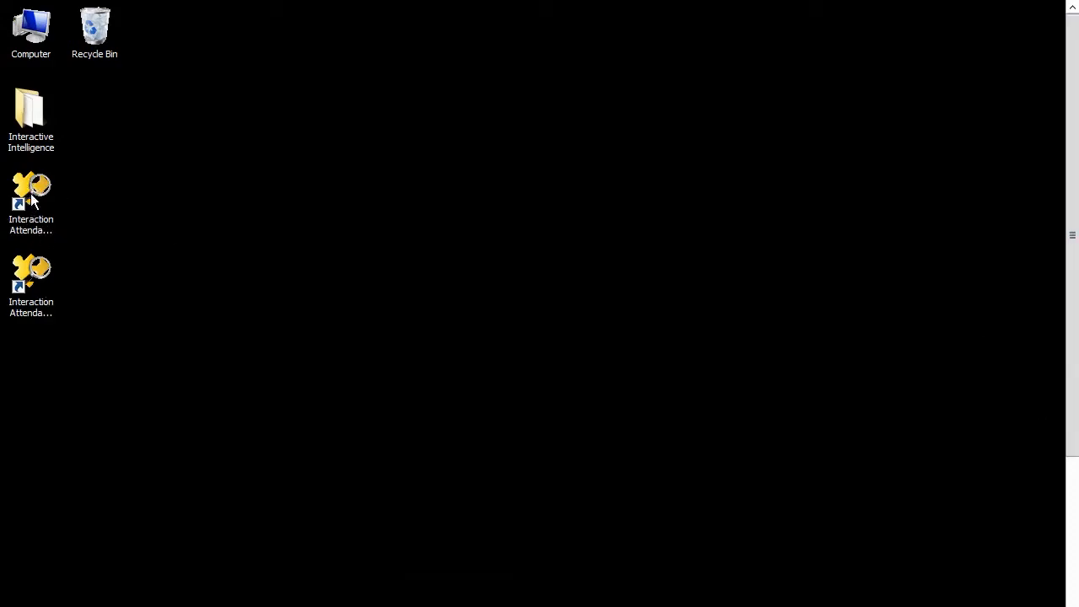
double_click(31, 190)
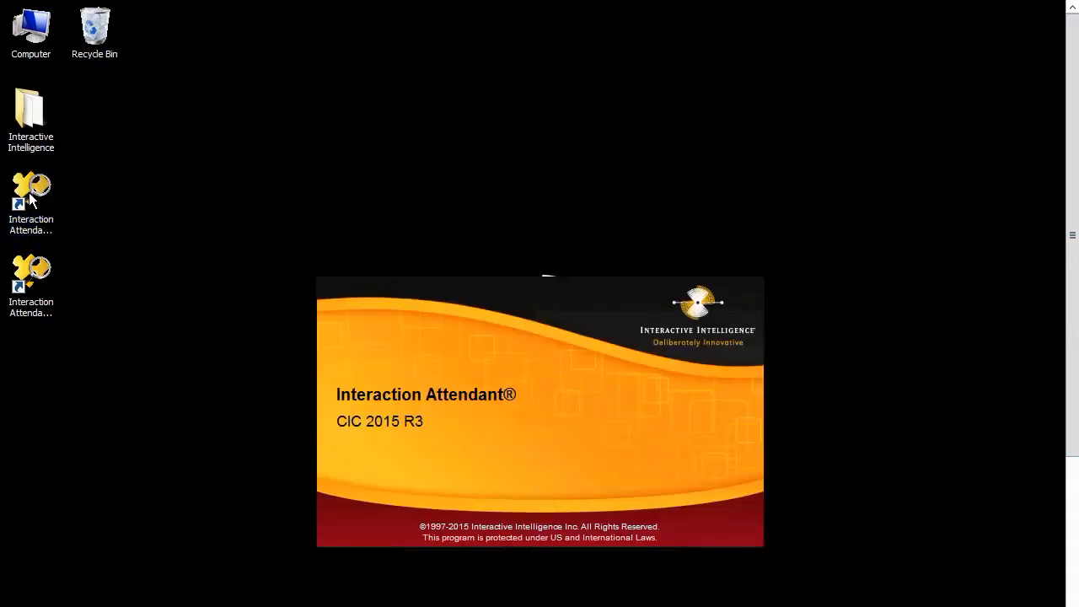
mouse_move(249, 446)
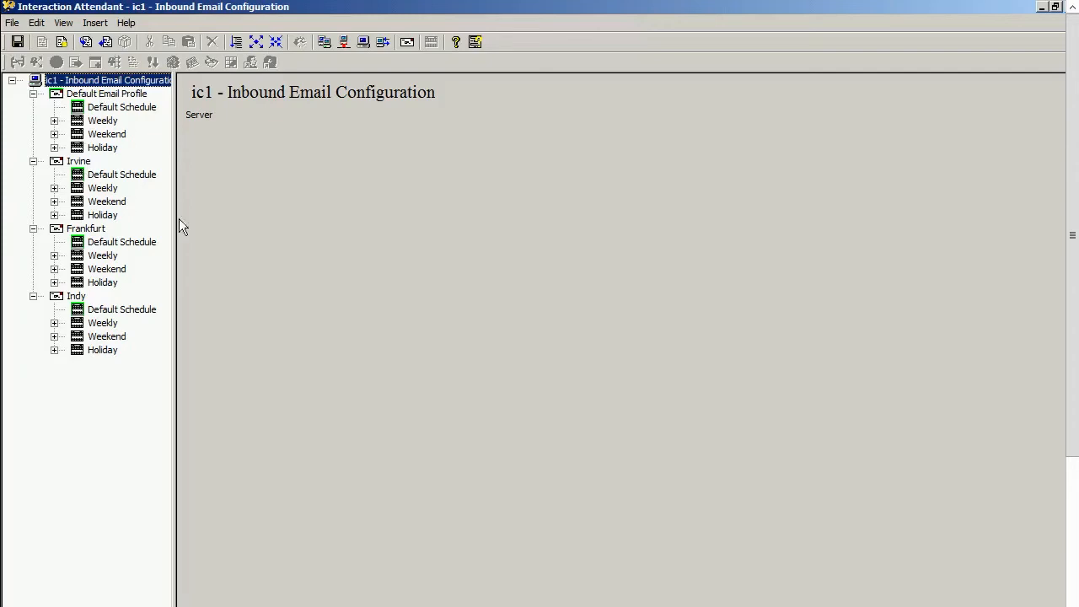
mouse_move(160, 120)
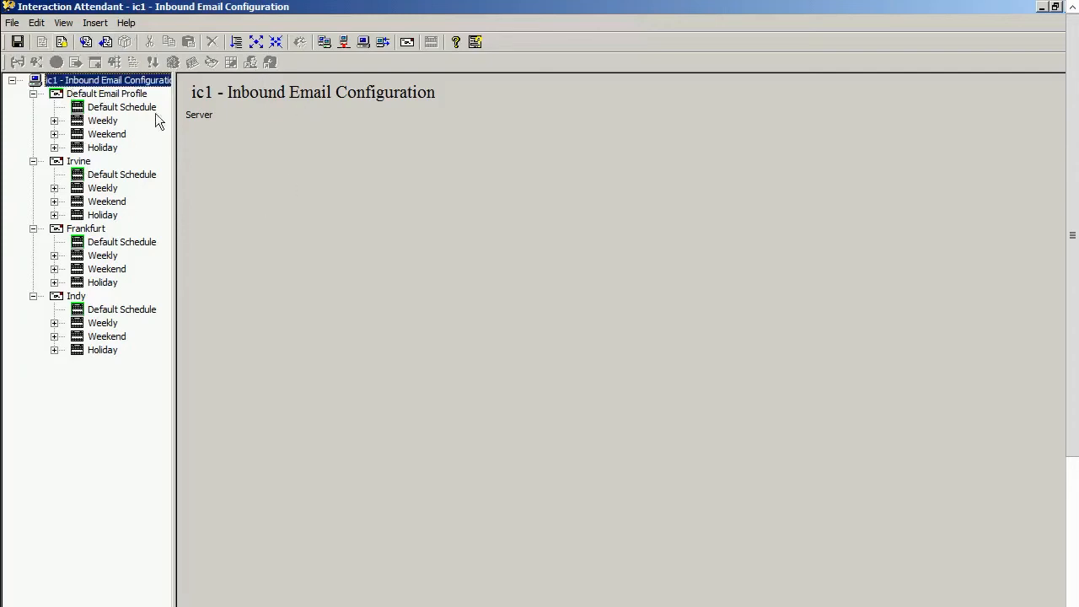
mouse_move(404, 197)
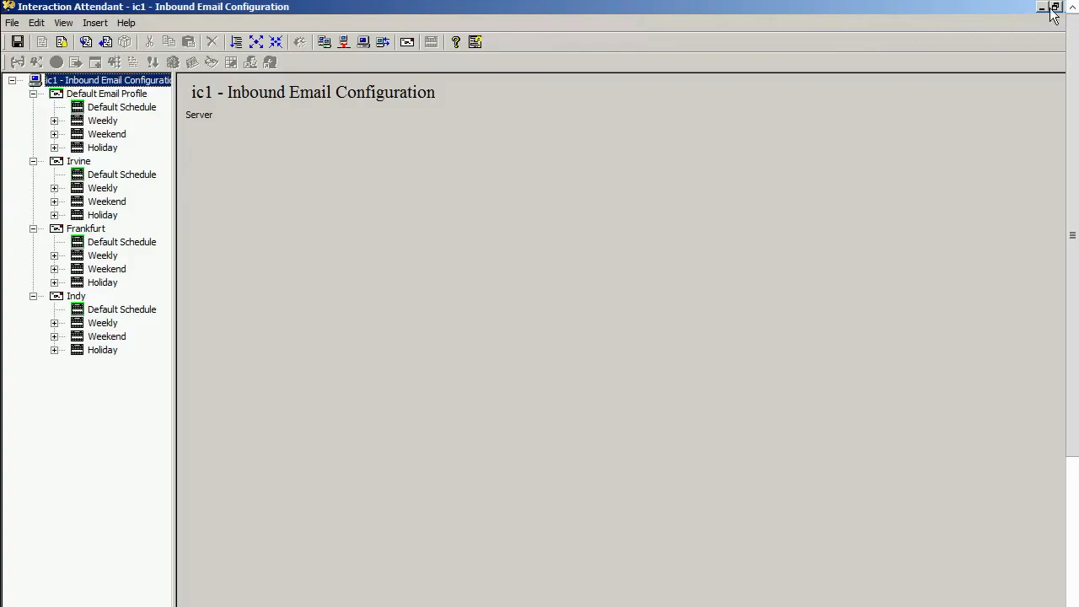
left_click(1042, 6)
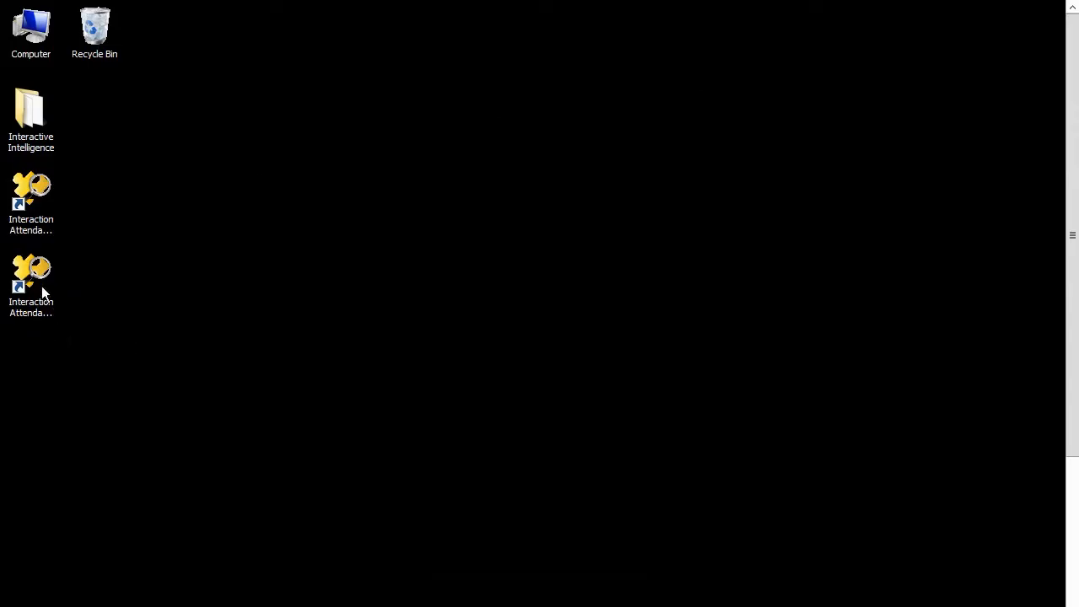
Launch the Outbound shortcut to show the ic1 Outbound Call Configuration's Default Outbound Profile.
double_click(30, 274)
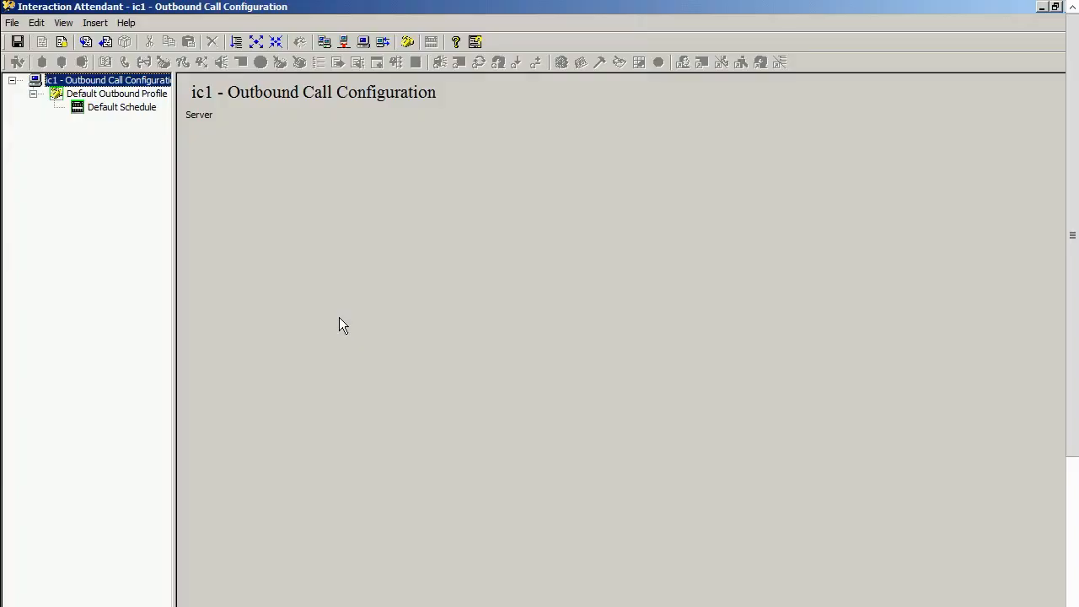
mouse_move(175, 164)
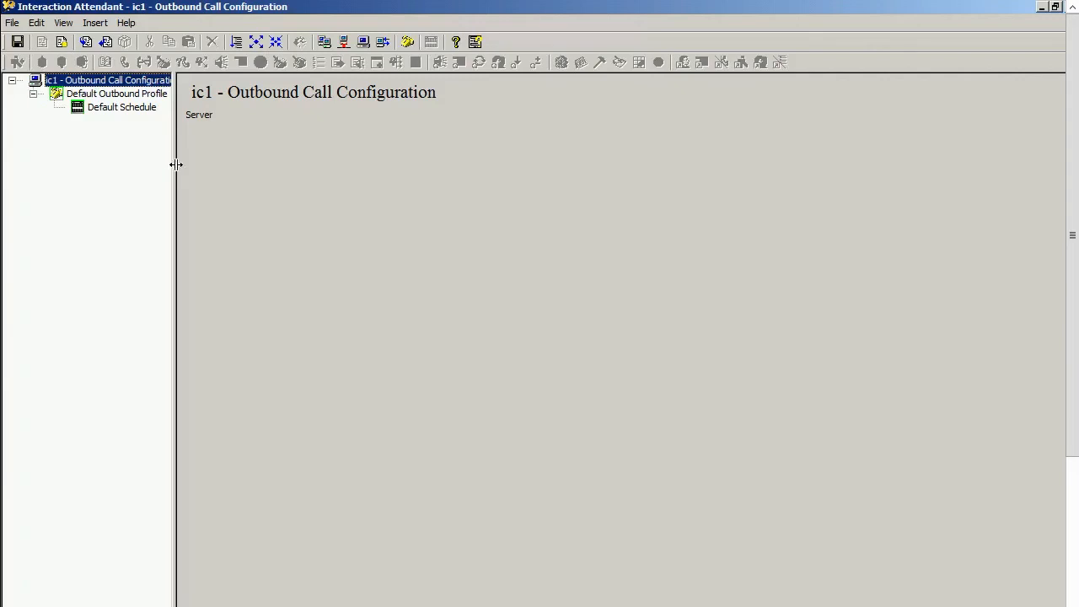
mouse_move(289, 138)
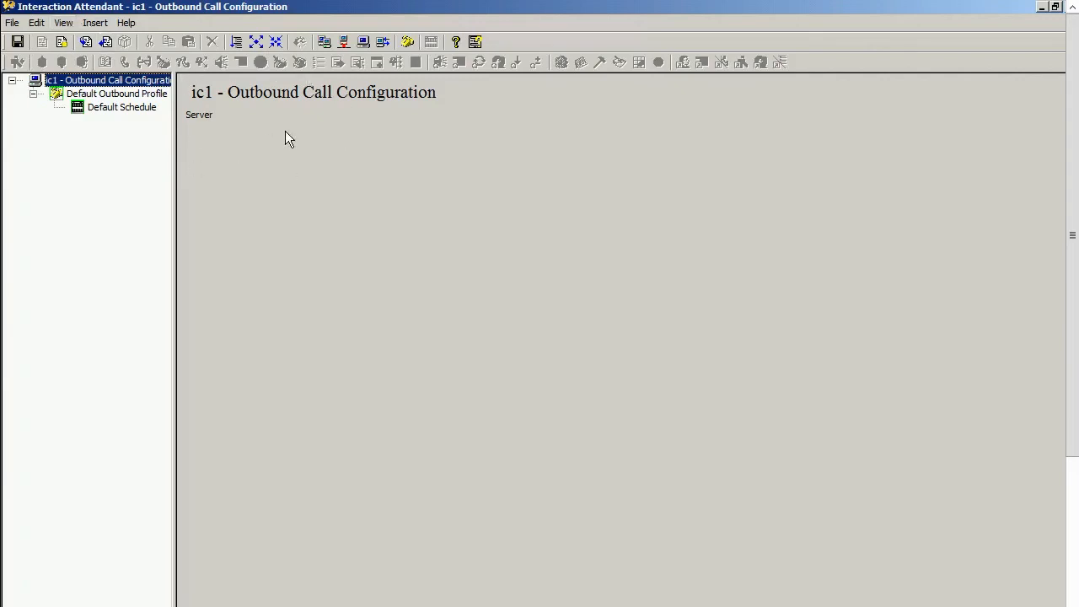
mouse_move(710, 207)
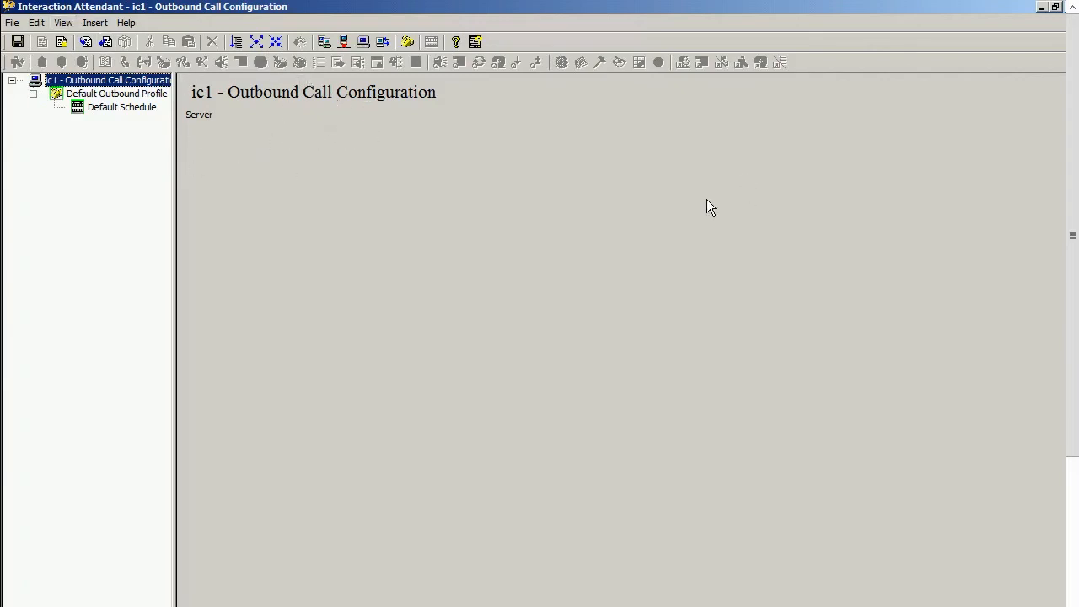